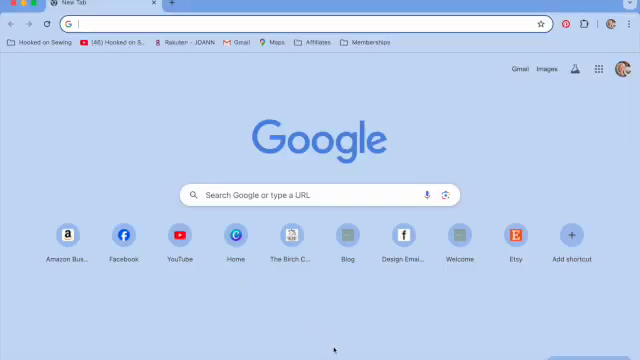
# Load the shared Canva 'Made with Love' quilt tag template from the pasted canva.com link.
pyautogui.rightClick(90, 24)
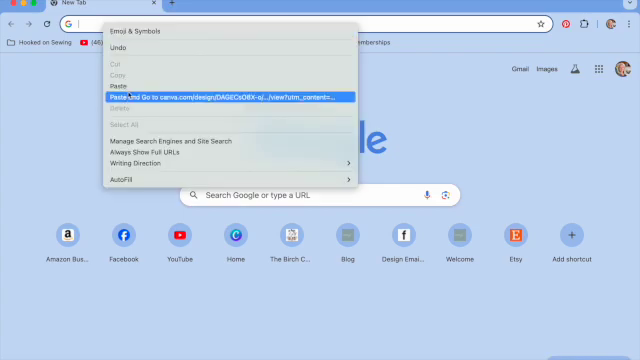
pyautogui.click(225, 93)
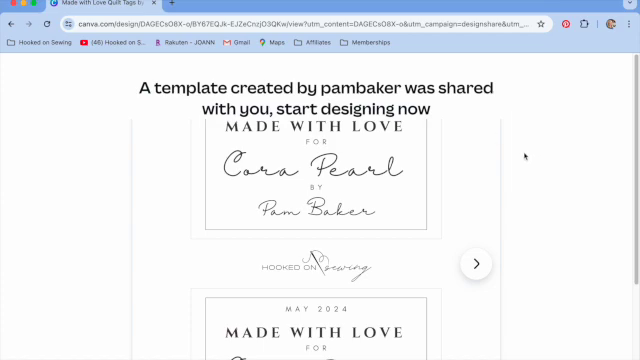
# Preview the template's second tag design and choose 'Use template for new design'.
pyautogui.scroll(-3)
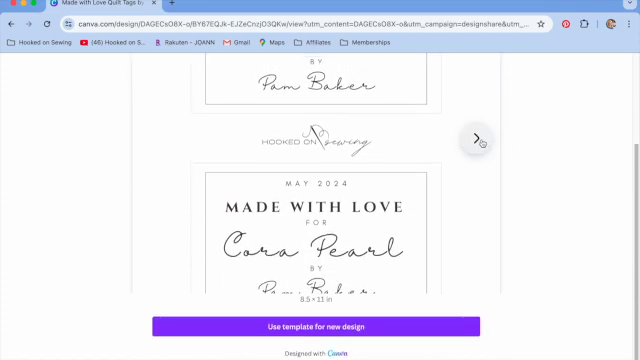
pyautogui.click(480, 138)
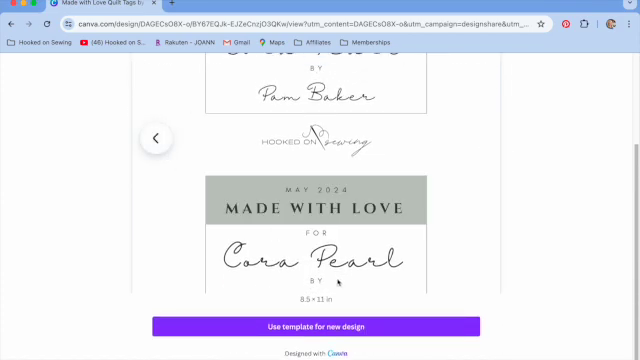
pyautogui.click(320, 327)
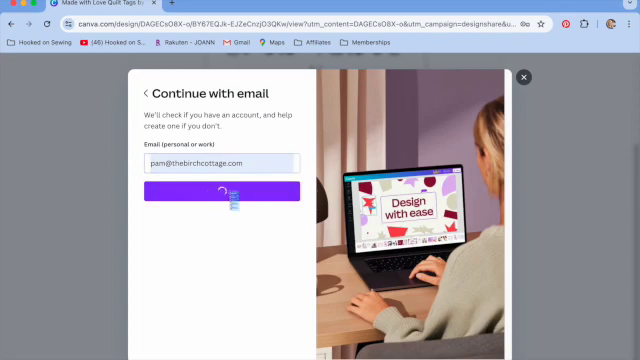
# Sign in with the saved password so the template opens as 'Pam - Quilt Tags'.
pyautogui.click(217, 189)
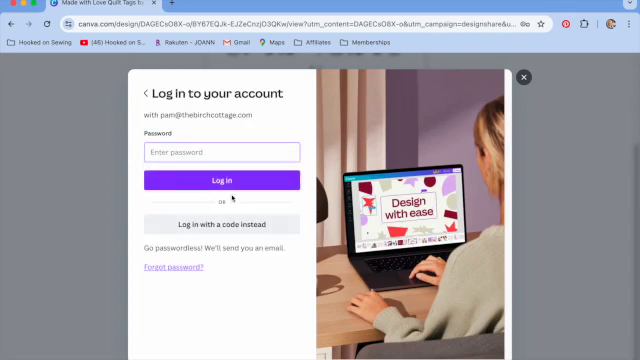
pyautogui.click(225, 152)
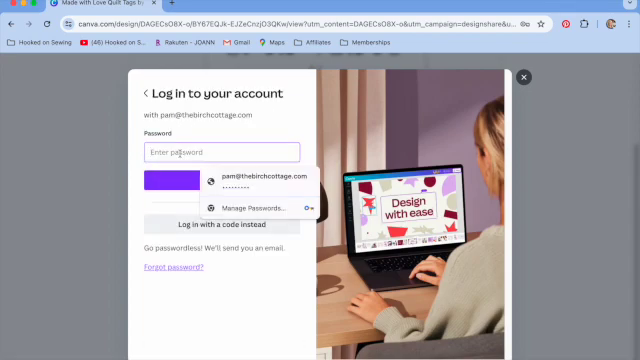
pyautogui.click(246, 178)
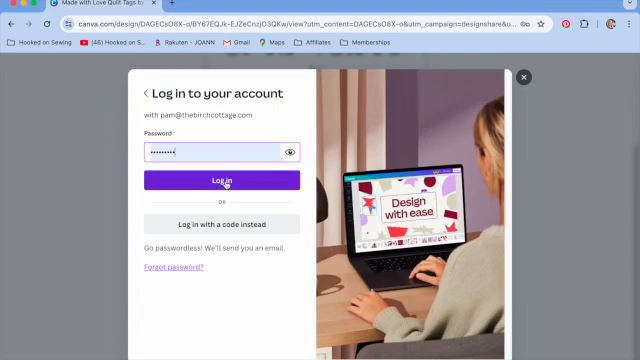
pyautogui.click(231, 181)
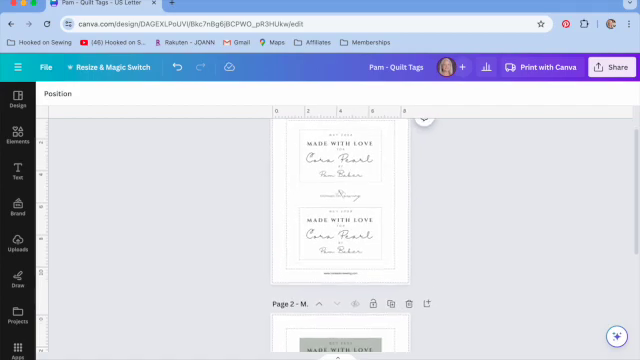
# Update the tag dates to JUNE 2024 on the tags across both pages.
pyautogui.scroll(-3)
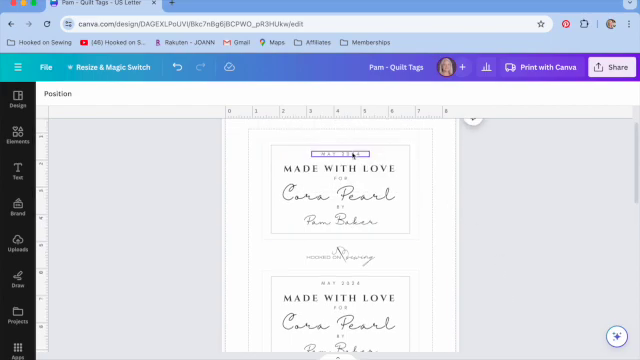
pyautogui.click(340, 148)
pyautogui.write('JUNE')
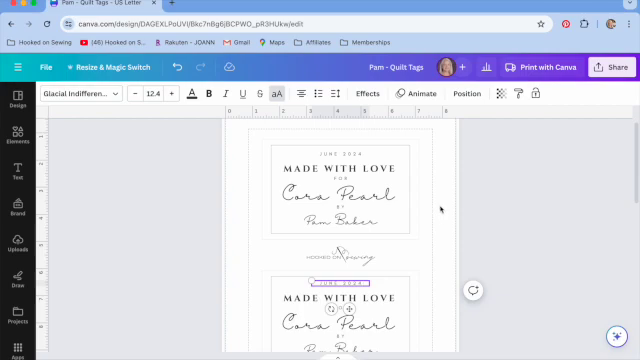
pyautogui.scroll(-3)
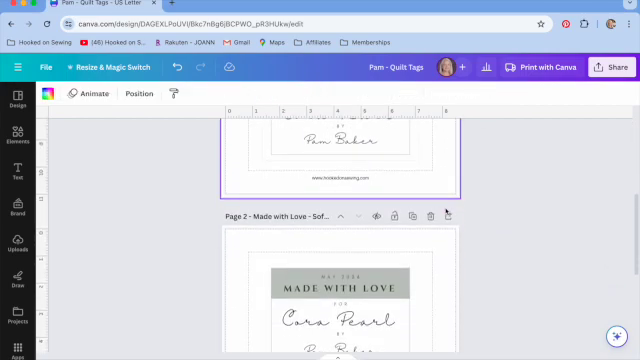
pyautogui.scroll(-3)
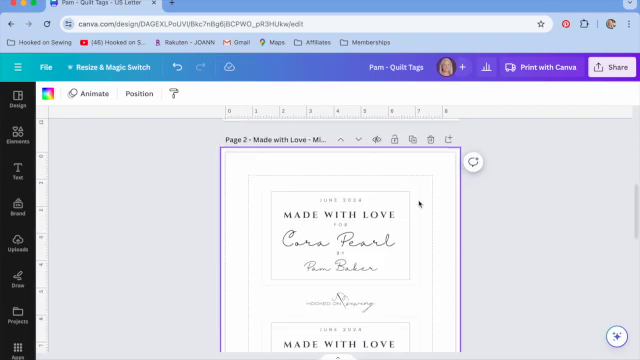
pyautogui.scroll(-3)
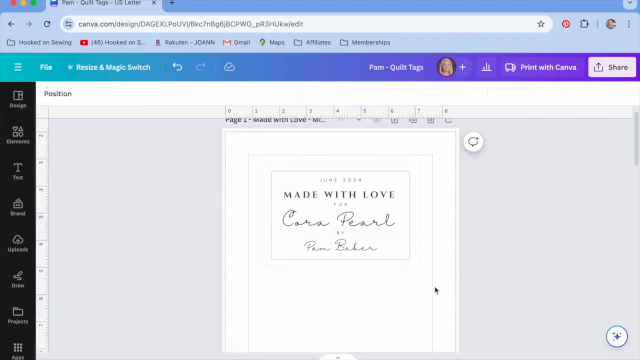
# Rotate the first tag group 90° to vertical and enlarge it on page 1.
pyautogui.click(335, 210)
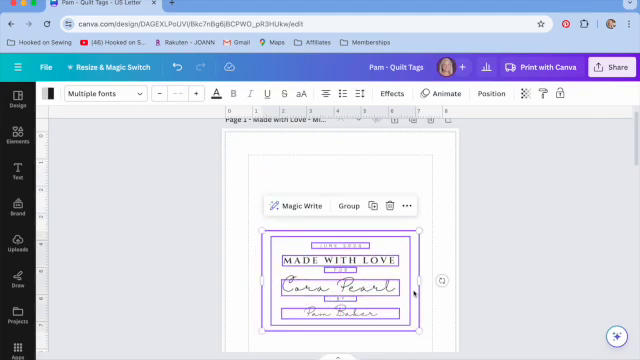
pyautogui.moveTo(340, 285); pyautogui.dragTo(340, 235)
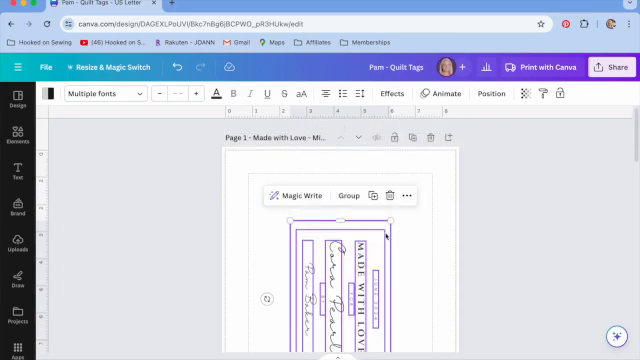
pyautogui.moveTo(385, 231); pyautogui.dragTo(410, 189)
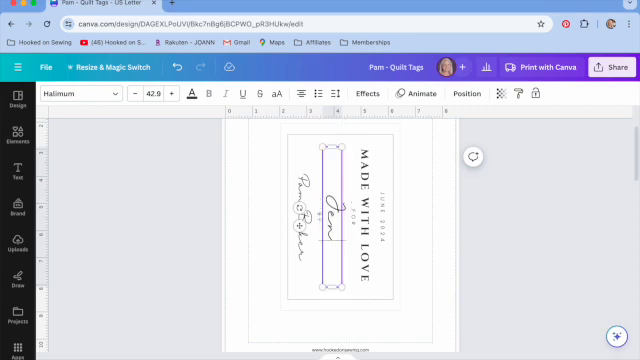
pyautogui.write('Jennifer')
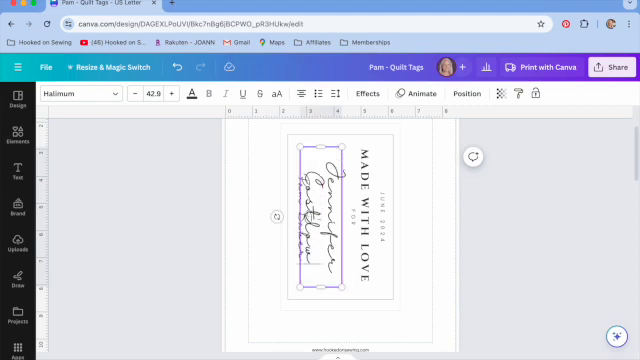
pyautogui.moveTo(258, 140)
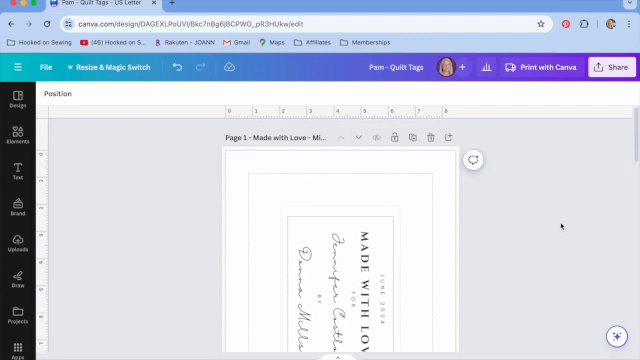
pyautogui.scroll(-3)
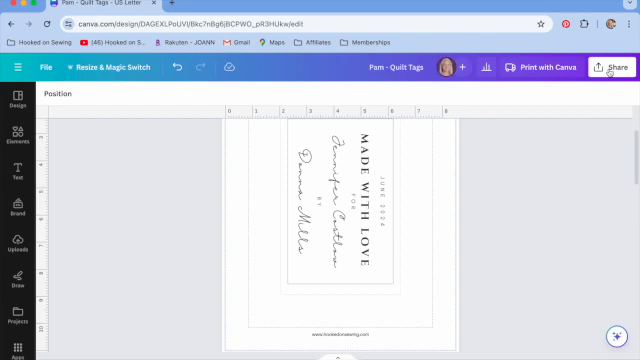
# Configure a Share > Download as PDF Standard limited to Page 1 only.
pyautogui.click(617, 67)
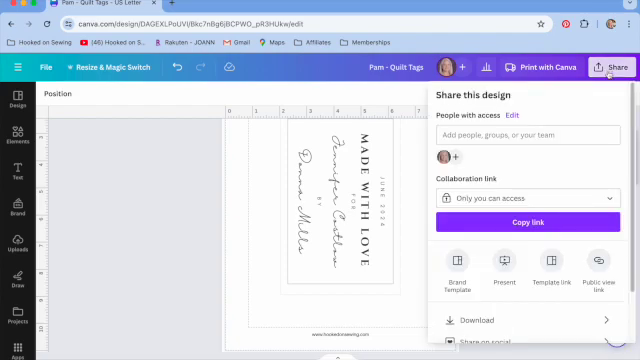
pyautogui.scroll(-3)
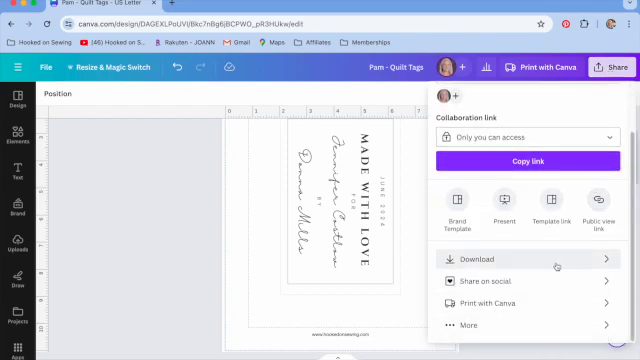
pyautogui.click(468, 260)
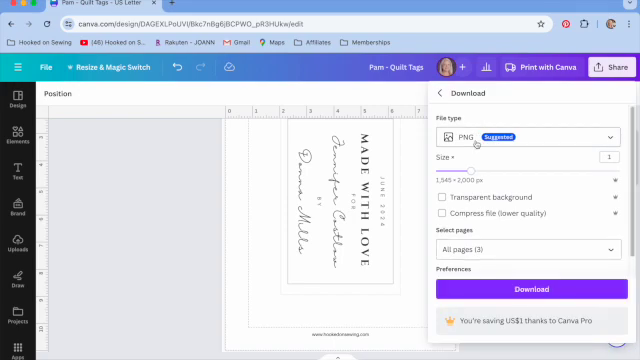
pyautogui.click(525, 136)
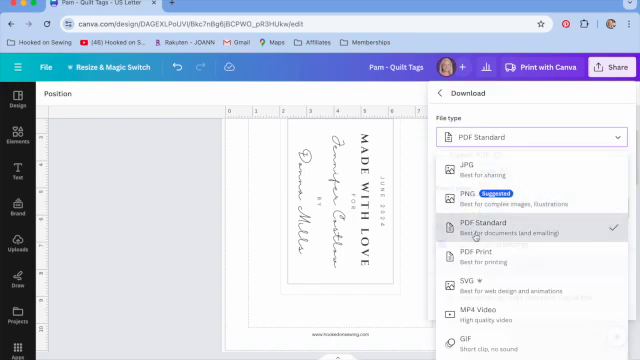
pyautogui.click(493, 221)
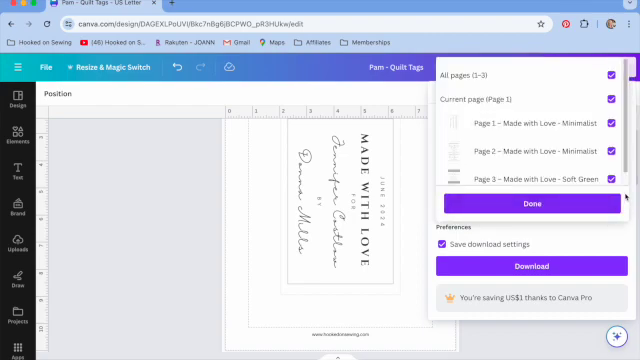
pyautogui.click(610, 75)
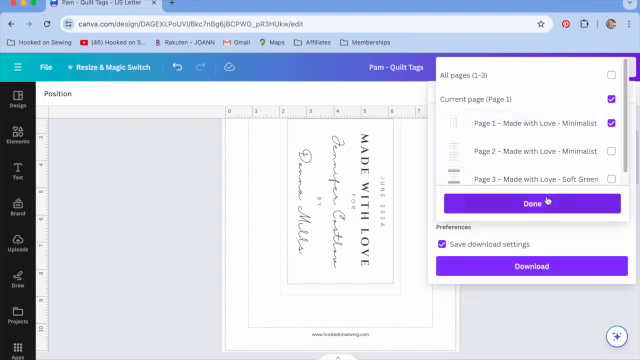
pyautogui.click(527, 203)
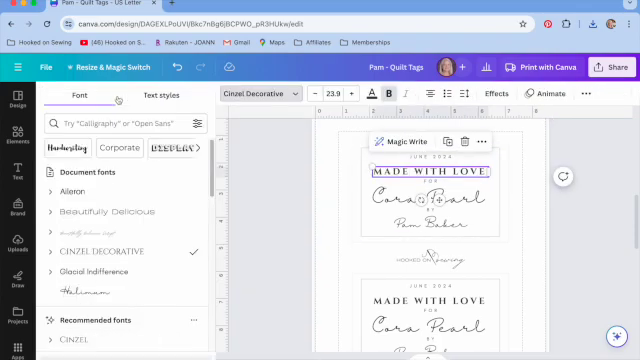
# Give the heading a new font, set the name to LENNOX WEST in Cinzel Decorative, by Grannie Baker.
pyautogui.click(104, 211)
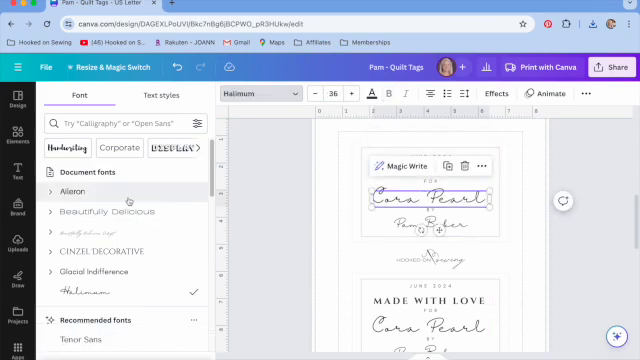
pyautogui.click(95, 251)
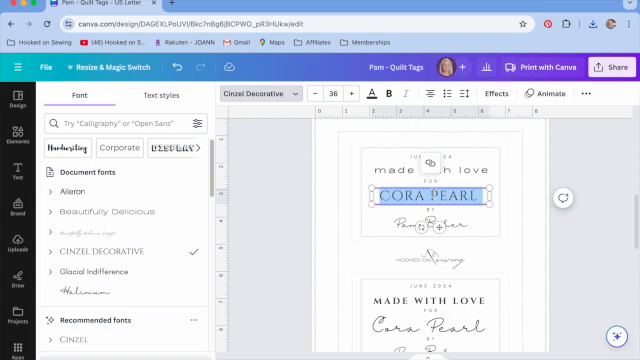
pyautogui.write('LENNOX WEST')
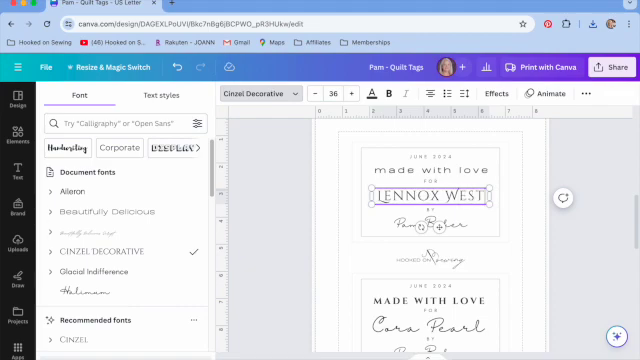
pyautogui.moveTo(513, 202)
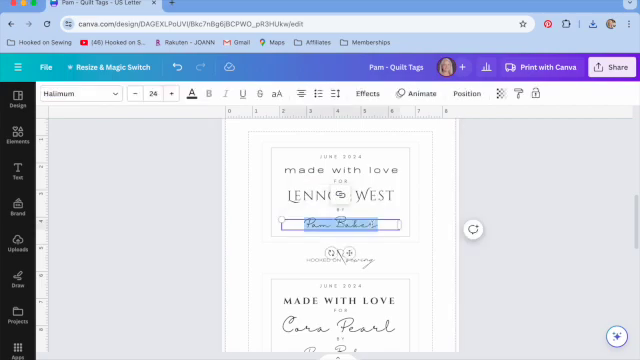
pyautogui.write('Hannie')
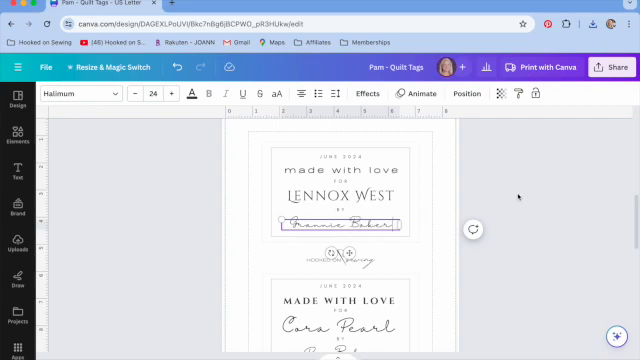
pyautogui.click(462, 93)
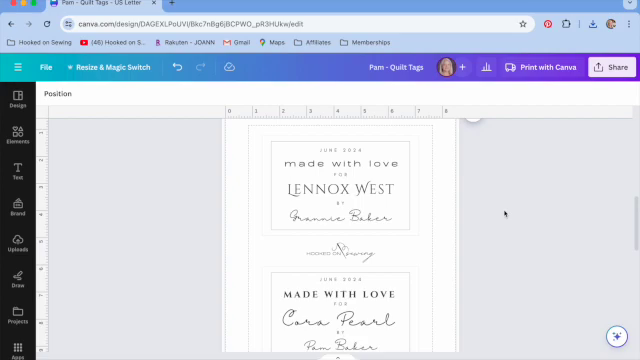
# Select the second tag's MADE WITH LOVE heading for editing.
pyautogui.click(336, 189)
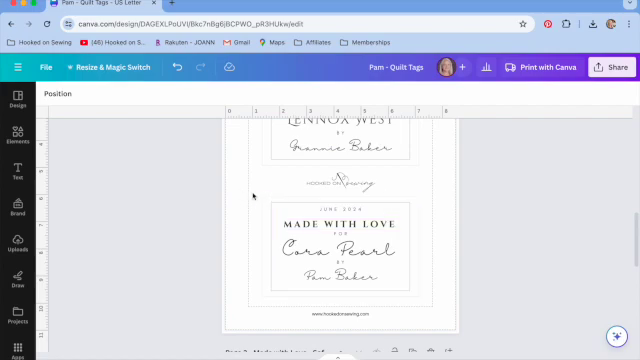
pyautogui.click(340, 245)
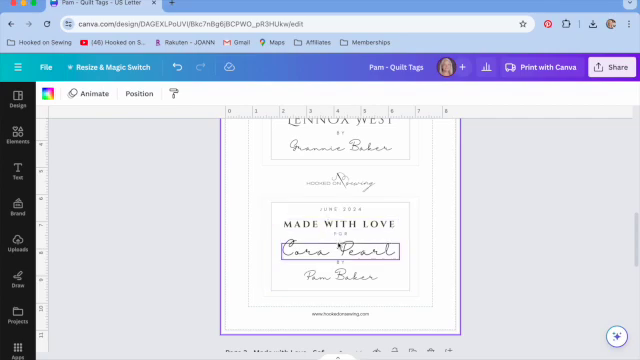
pyautogui.scroll(-3)
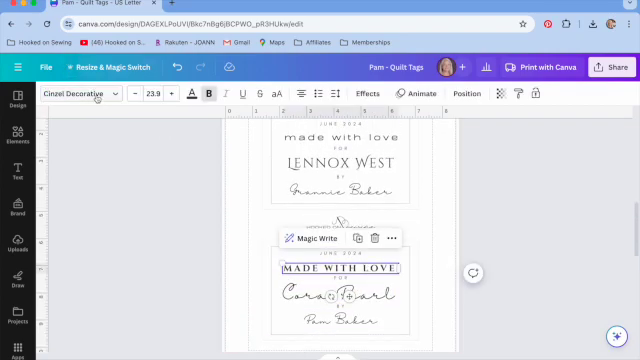
# Change the second tag's heading font to Open Sauce.
pyautogui.click(73, 92)
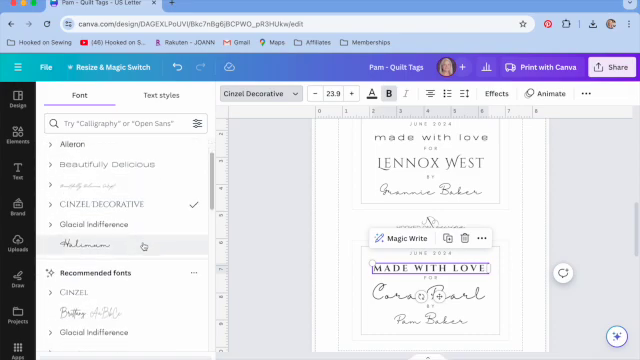
pyautogui.scroll(-3)
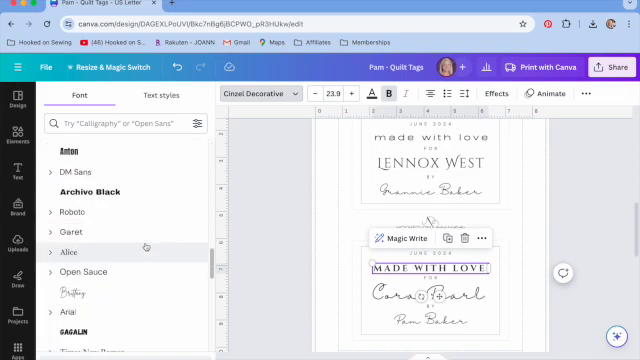
pyautogui.scroll(-3)
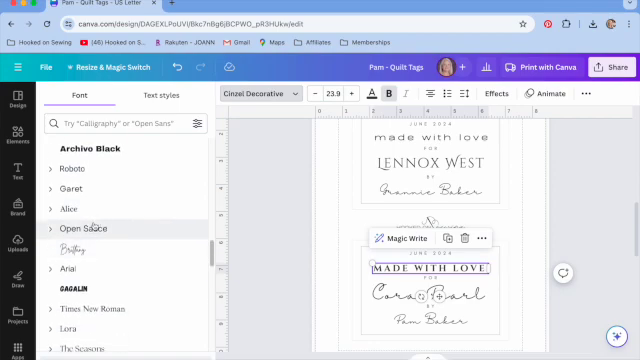
pyautogui.click(84, 229)
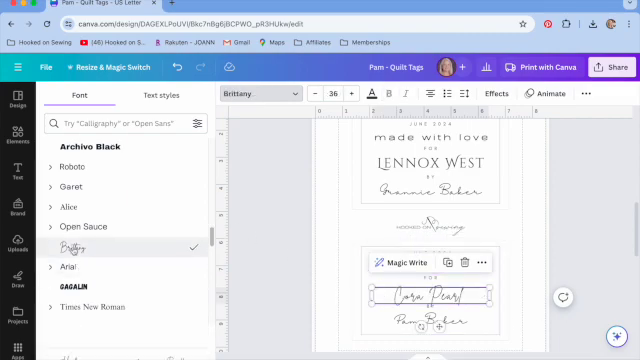
# Switch the second tag's name font to Yeseva One.
pyautogui.scroll(-3)
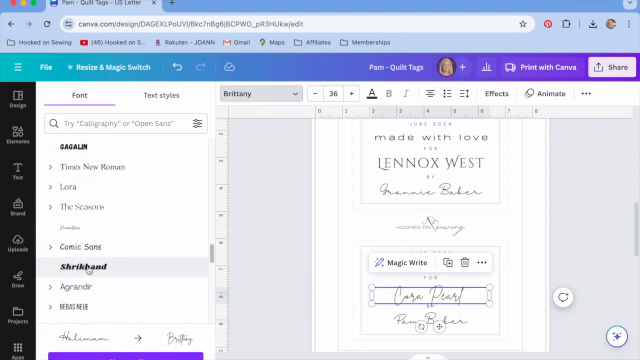
pyautogui.scroll(-3)
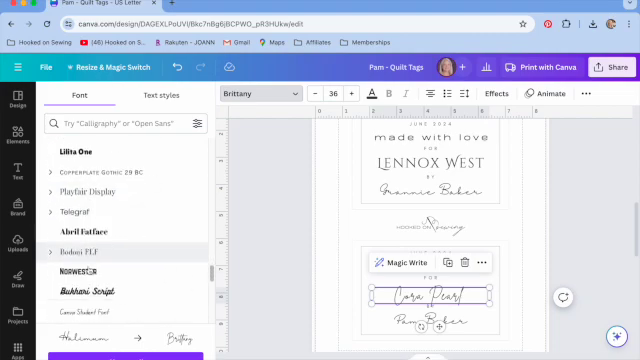
pyautogui.scroll(-3)
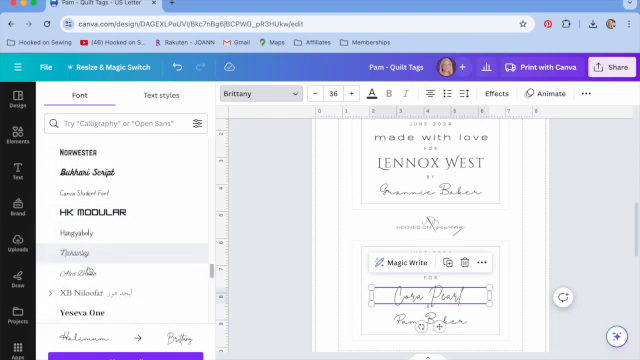
pyautogui.scroll(-3)
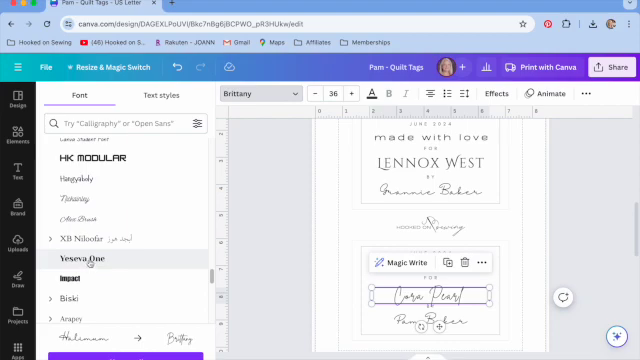
pyautogui.click(80, 260)
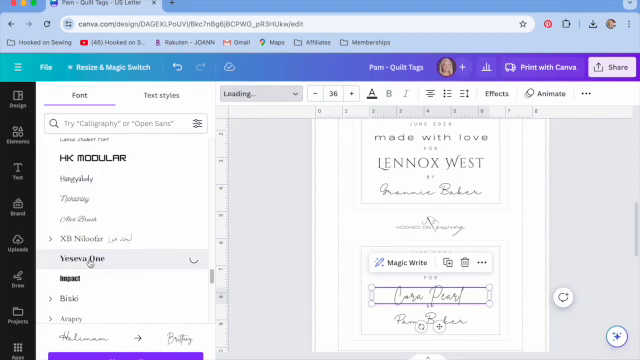
# Replace the name Cora Pearl with Archer West.
pyautogui.click(84, 261)
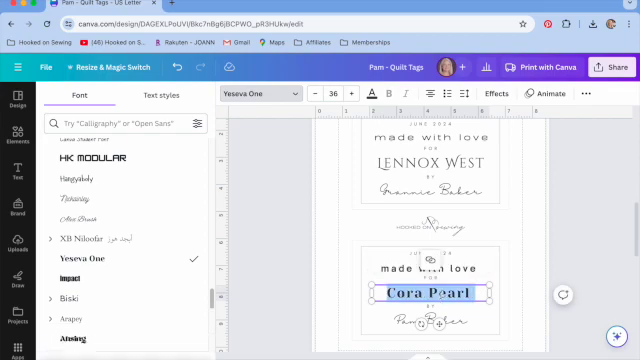
pyautogui.write('Archer')
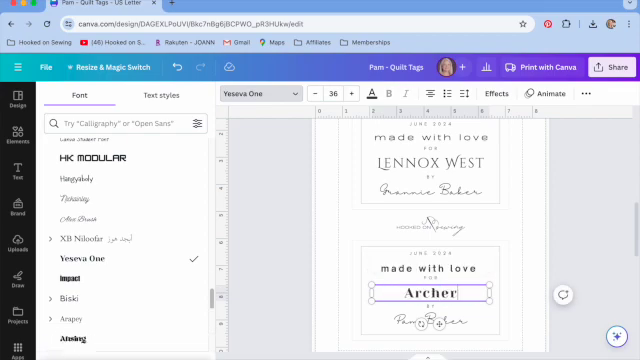
pyautogui.write('West')
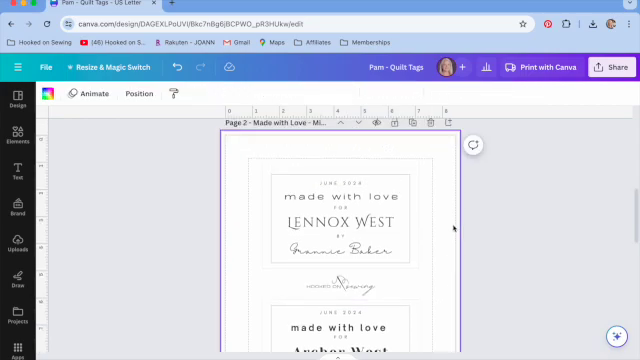
pyautogui.scroll(-3)
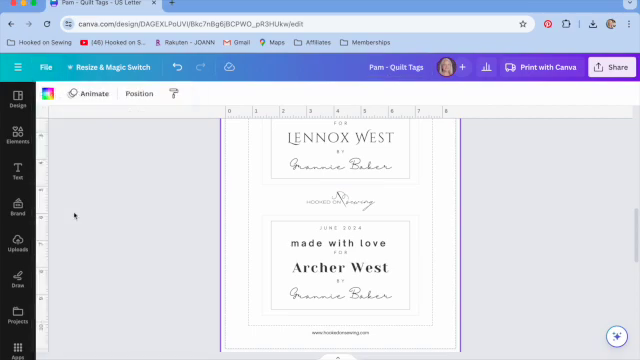
pyautogui.moveTo(590, 220)
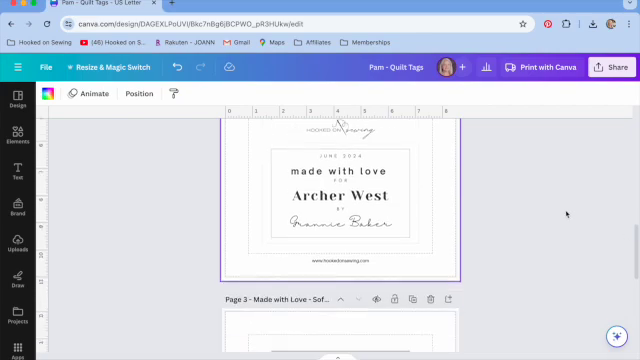
pyautogui.scroll(3)
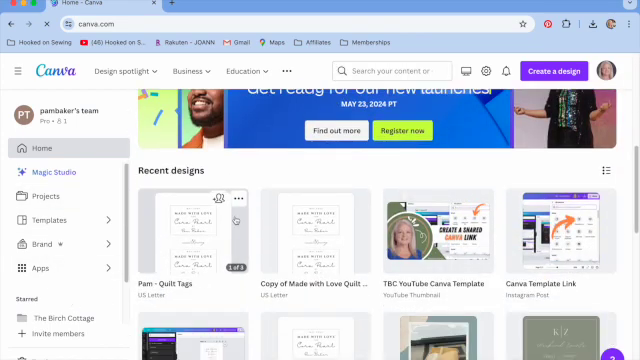
# Reopen Pam - Quilt Tags from Recent designs into the editor.
pyautogui.doubleClick(188, 230)
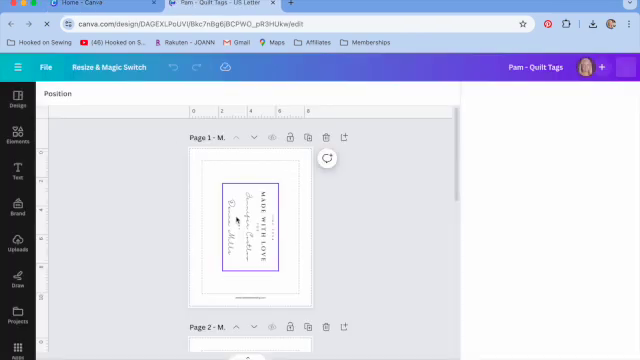